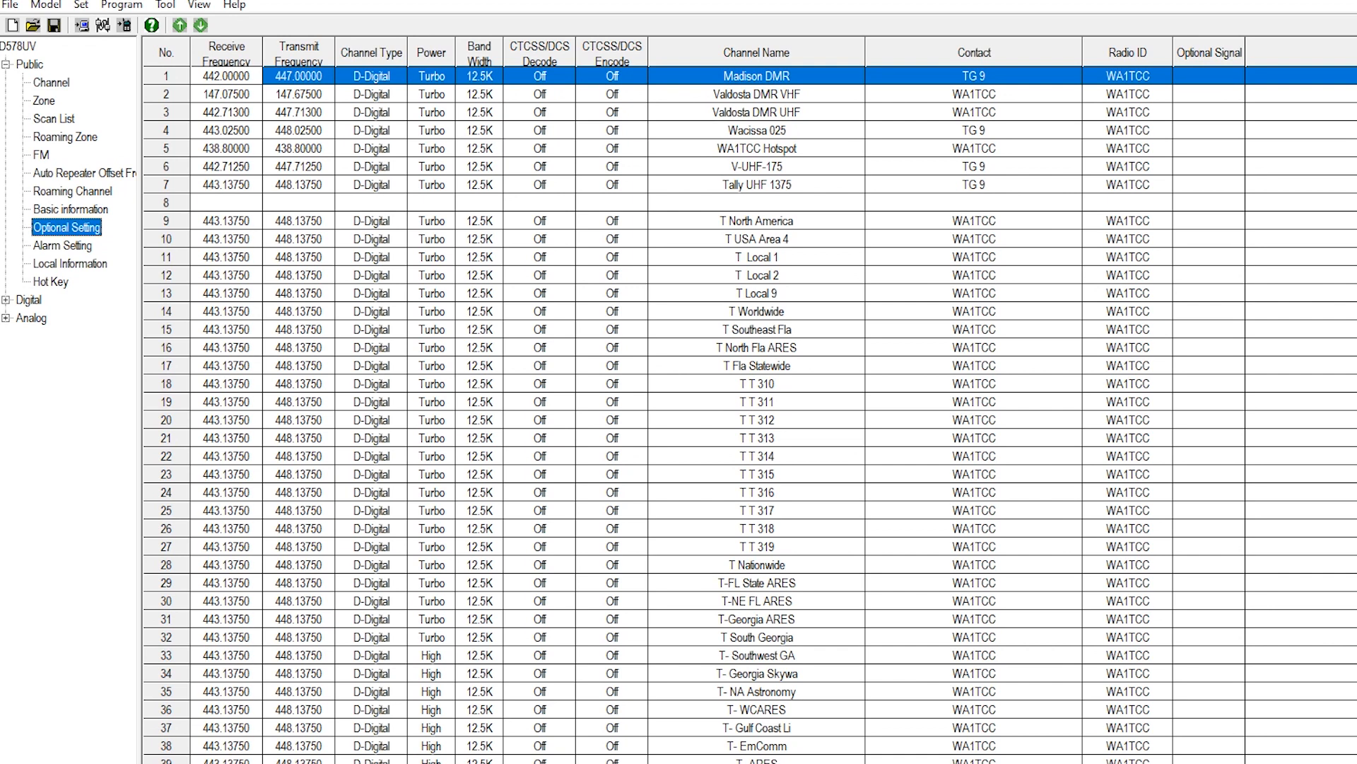
mouse_move(70, 263)
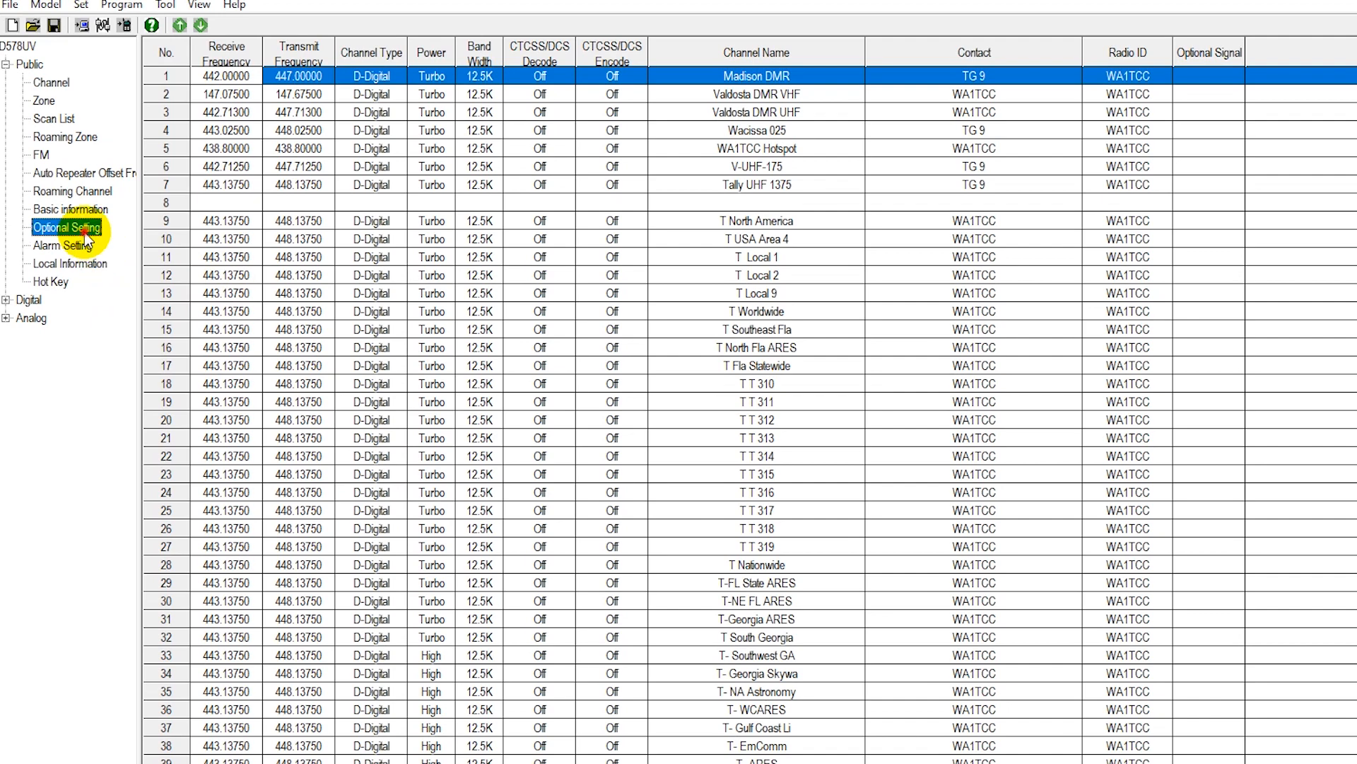
Step: Open the Optional Setting dialog from Public in the left tree
left_click(66, 228)
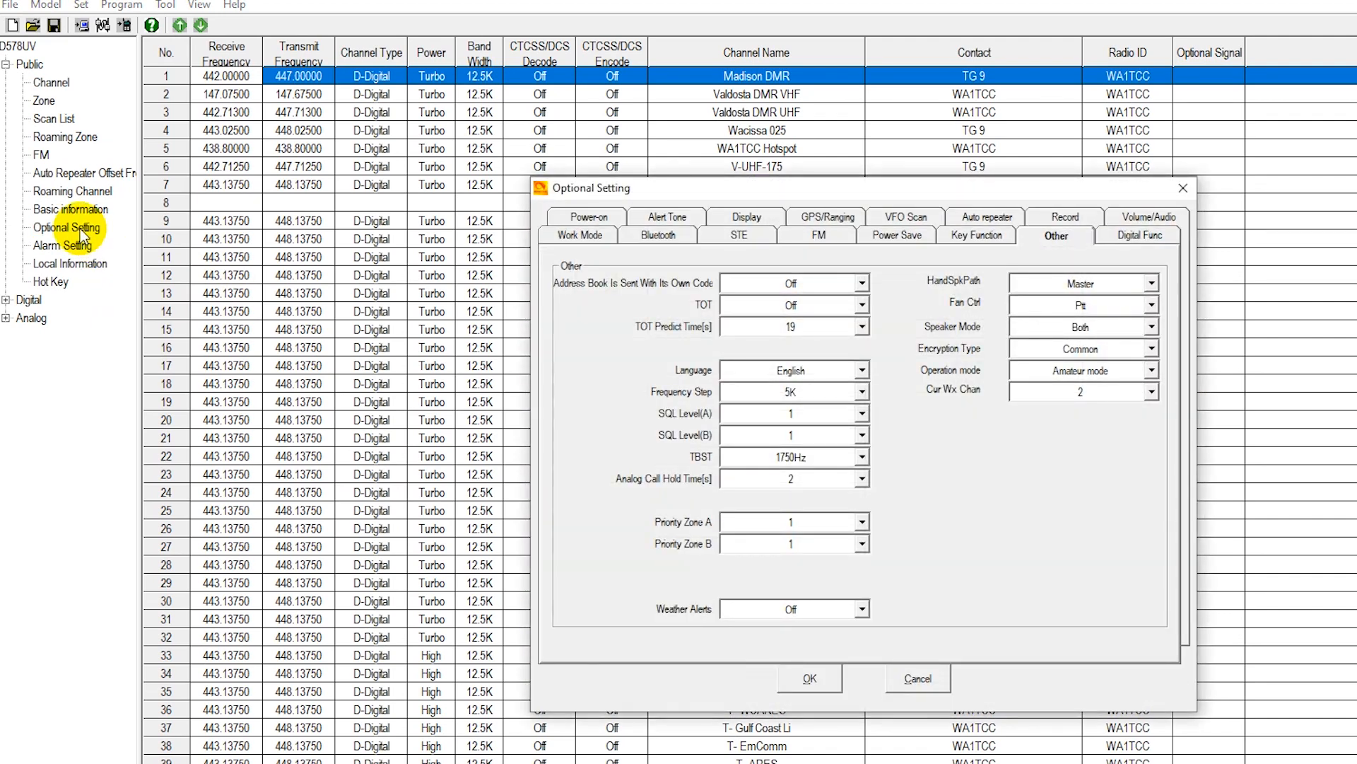
mouse_move(215, 212)
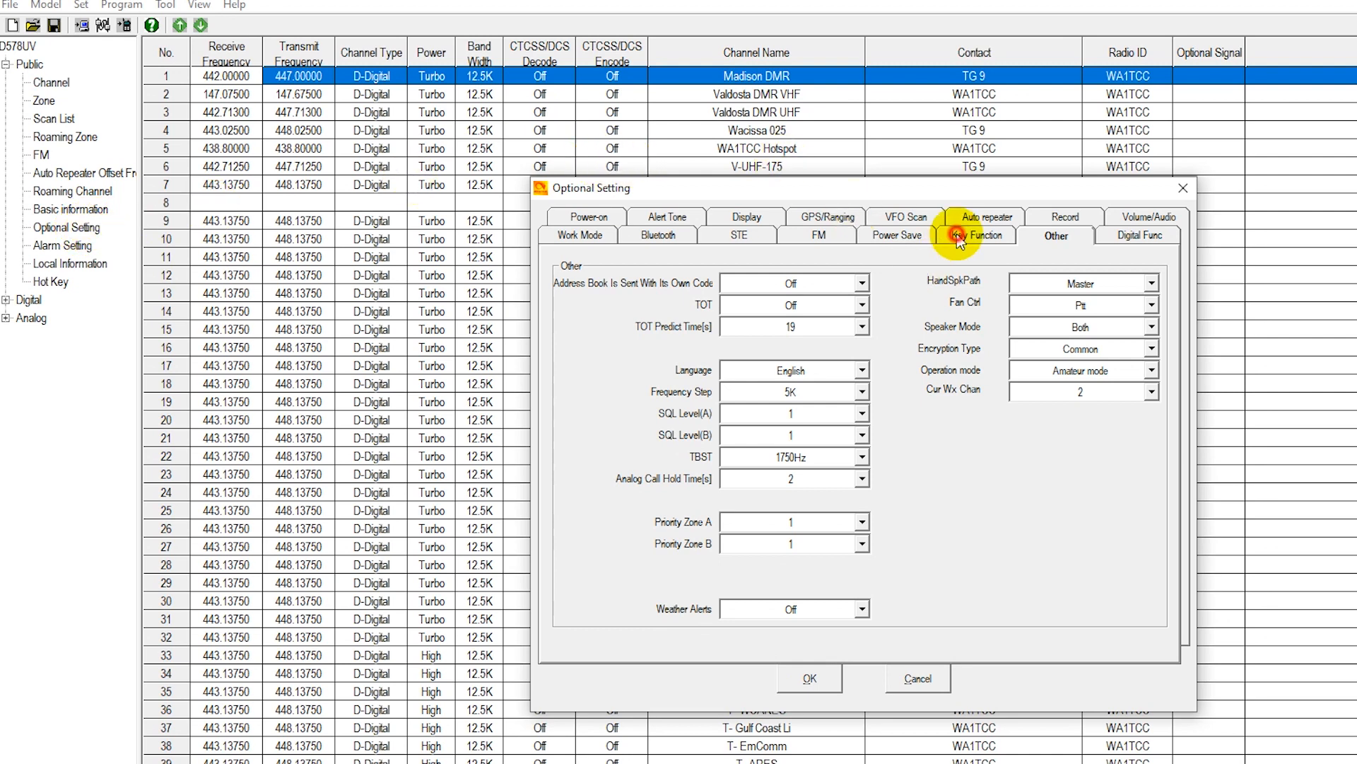
Step: Show the Key Function tab listing short and long key assignments
left_click(972, 235)
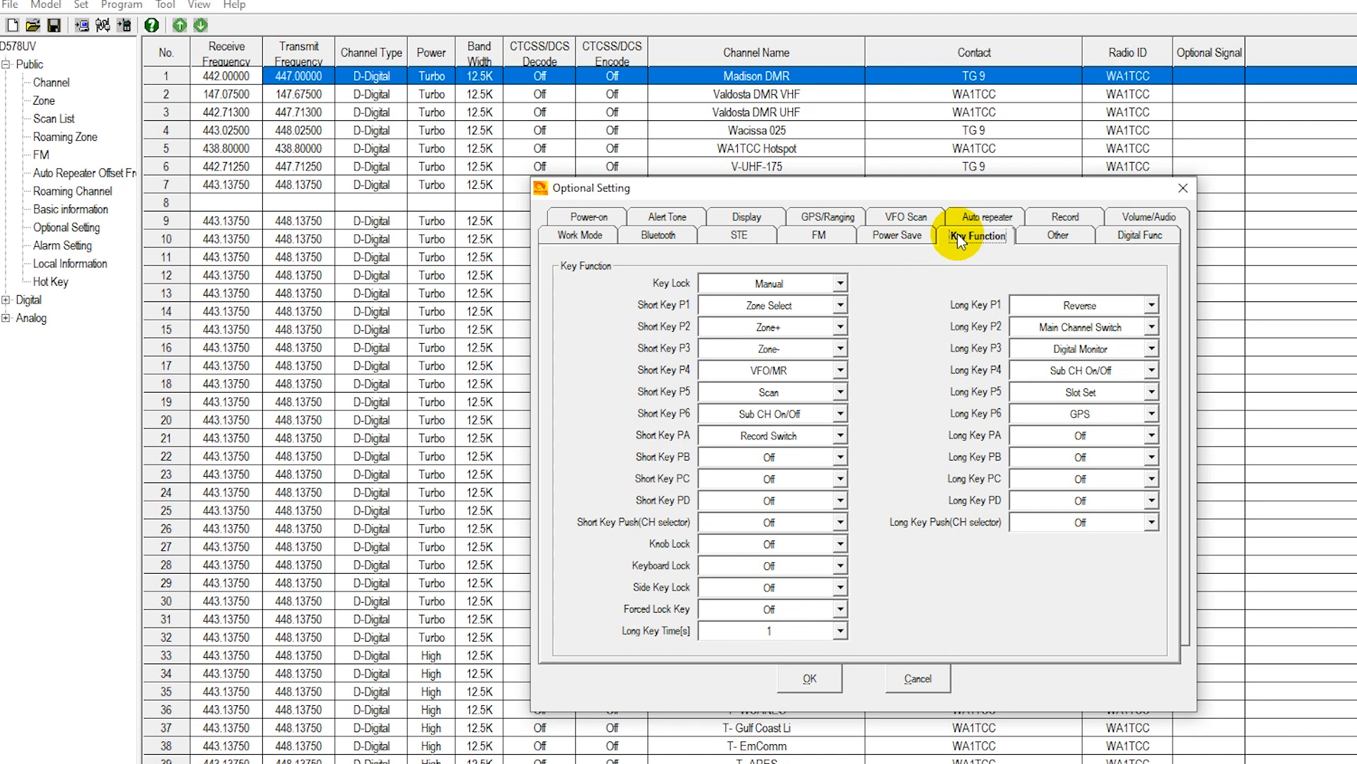
mouse_move(806, 362)
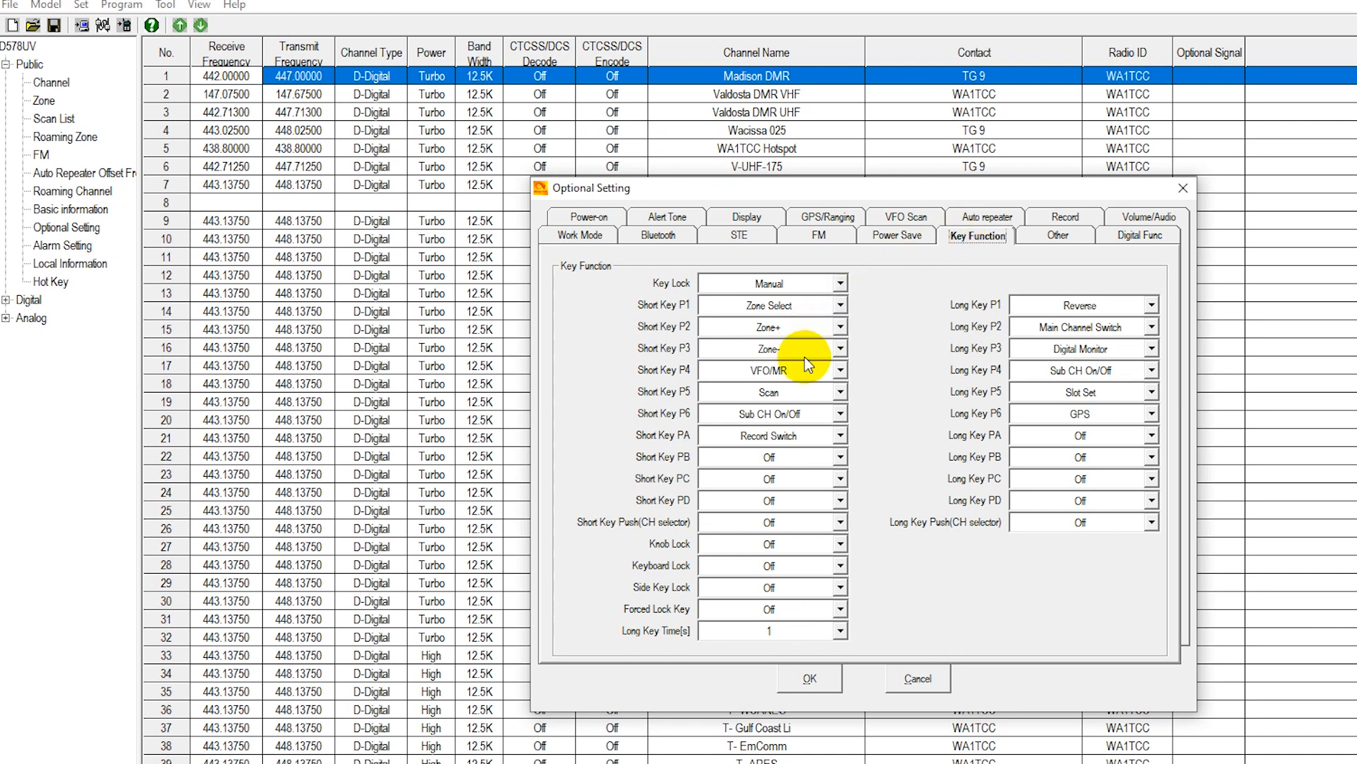
mouse_move(1087, 362)
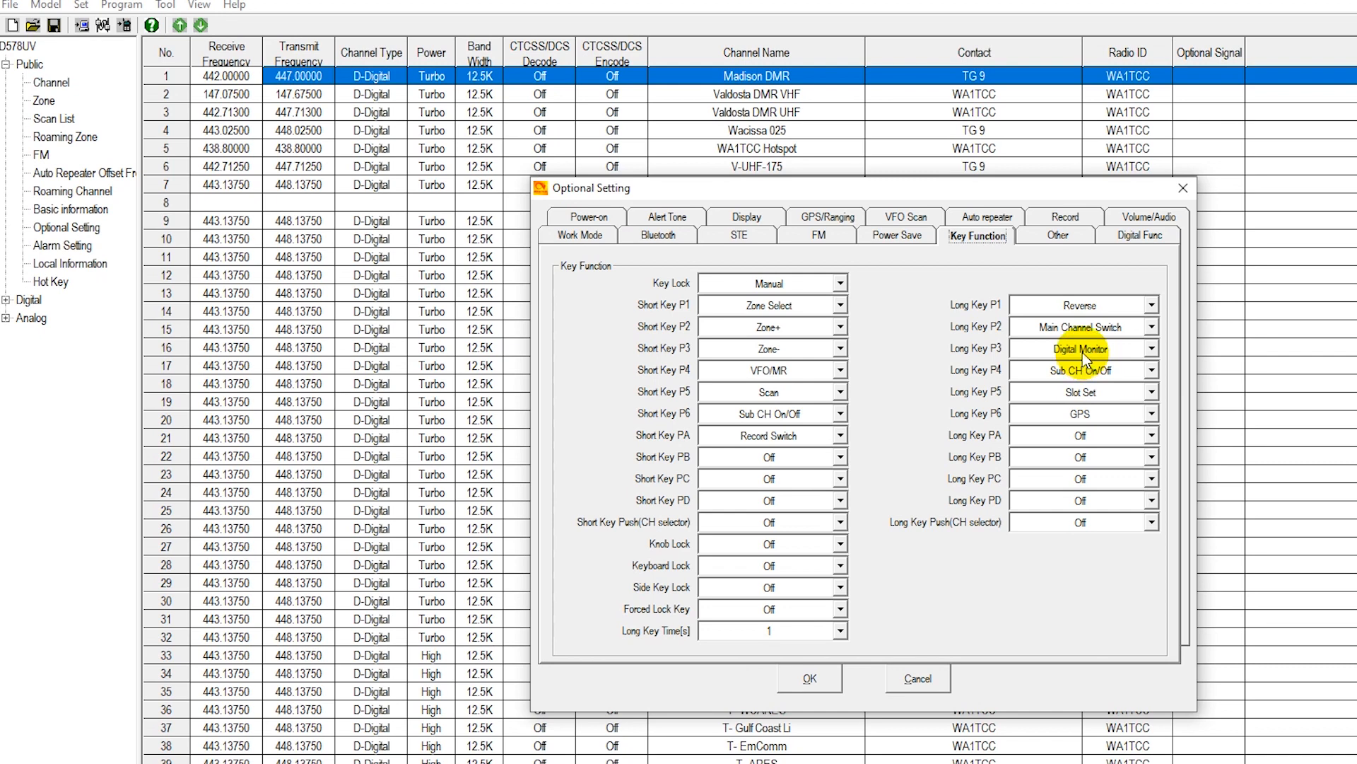
mouse_move(799, 359)
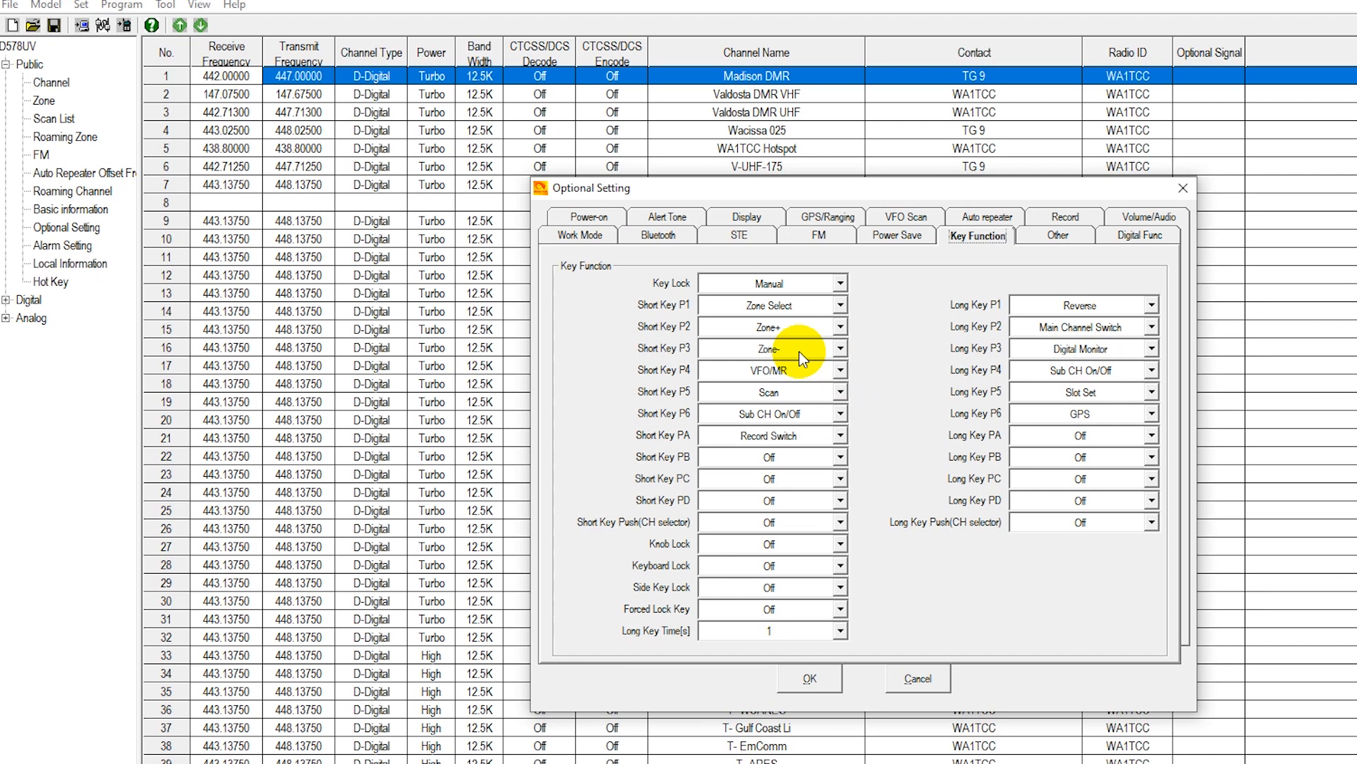
mouse_move(1065, 356)
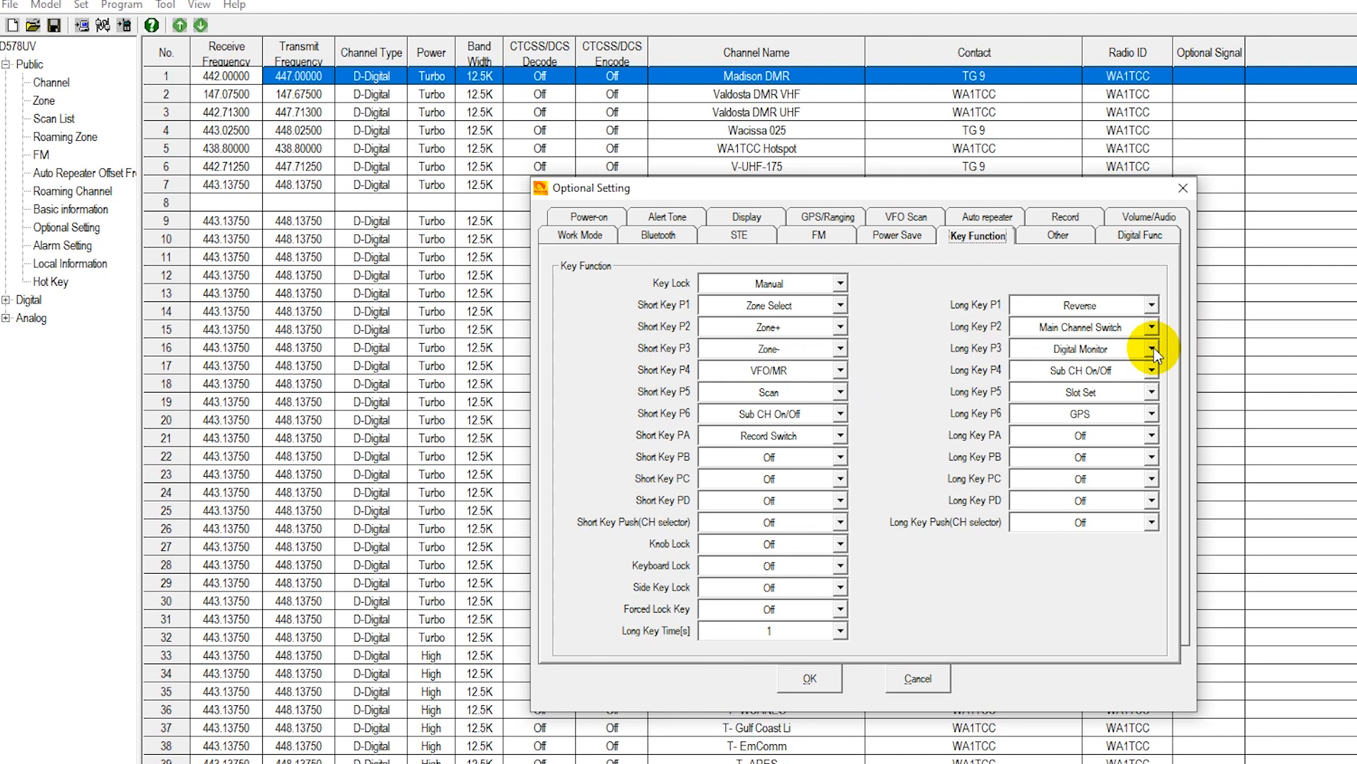
left_click(1151, 348)
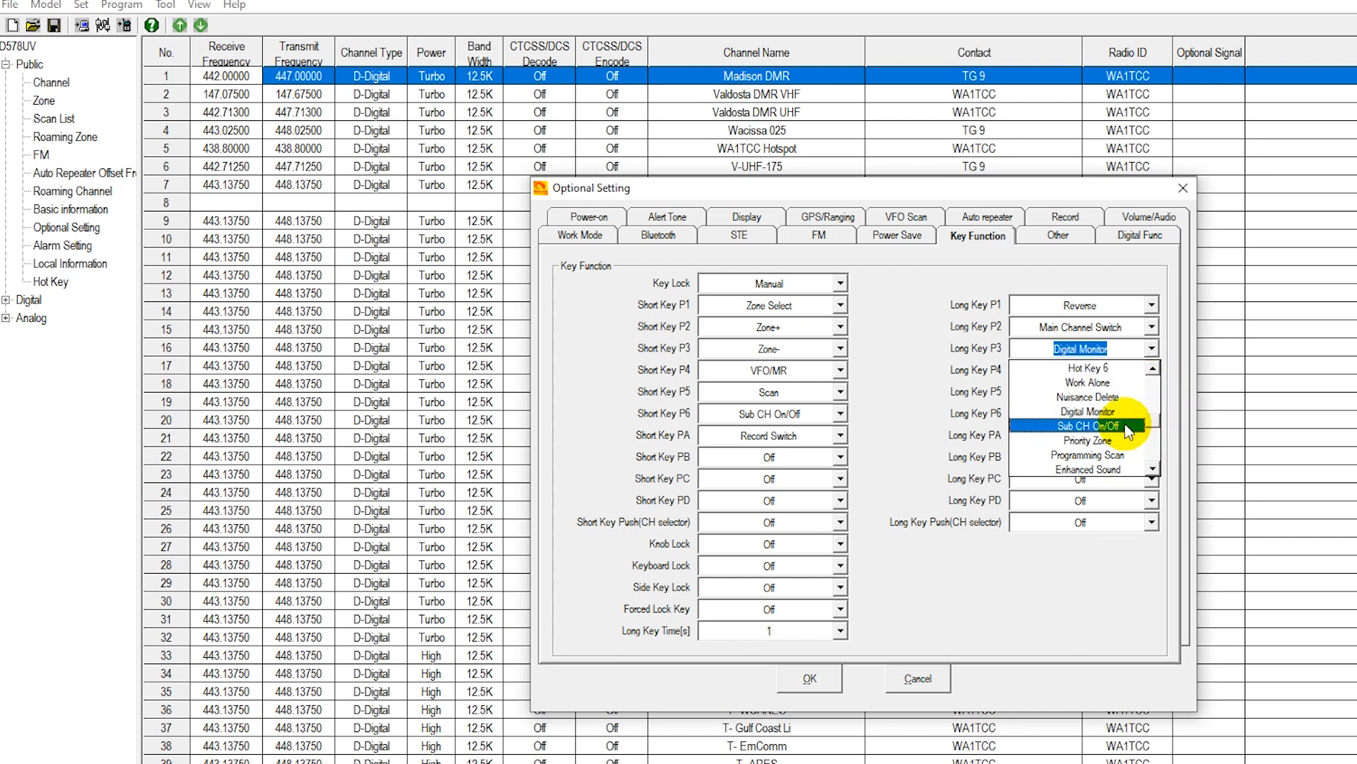
mouse_move(1117, 412)
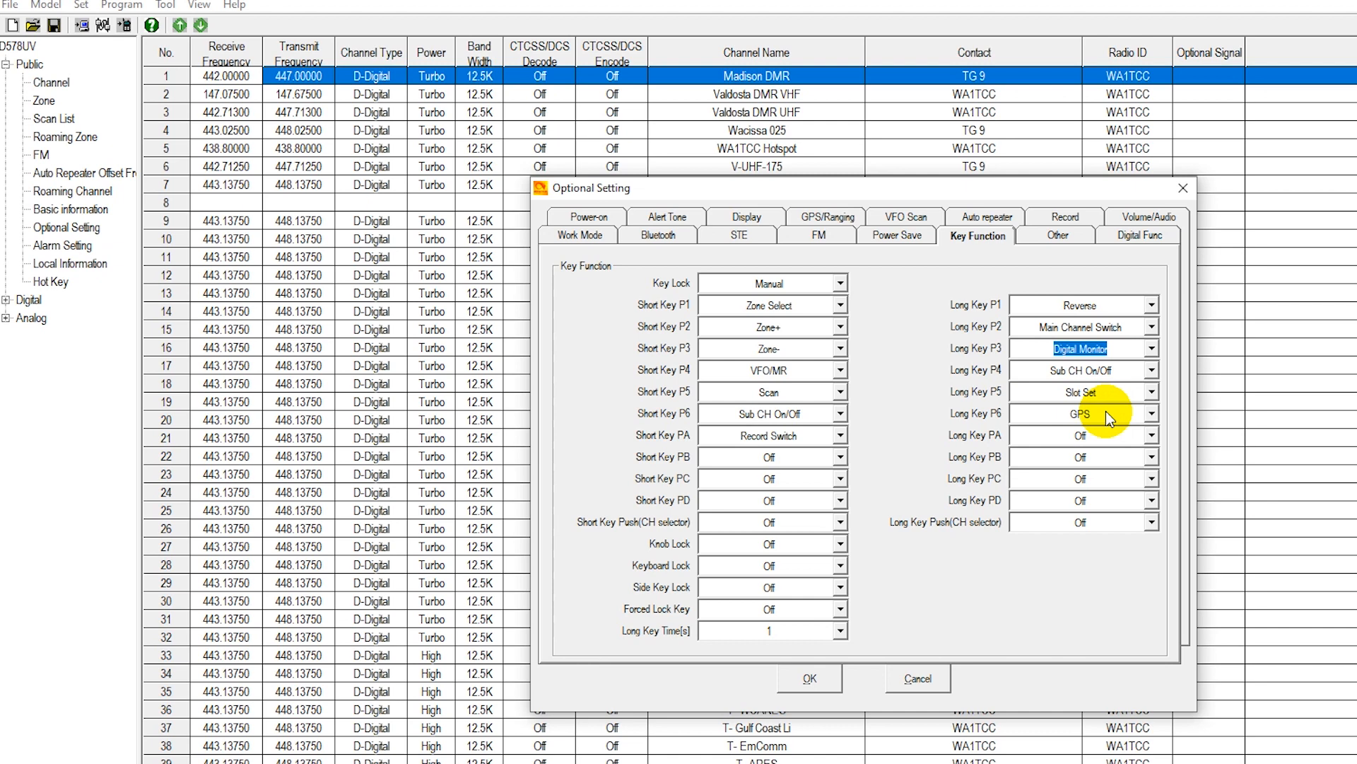
mouse_move(1204, 420)
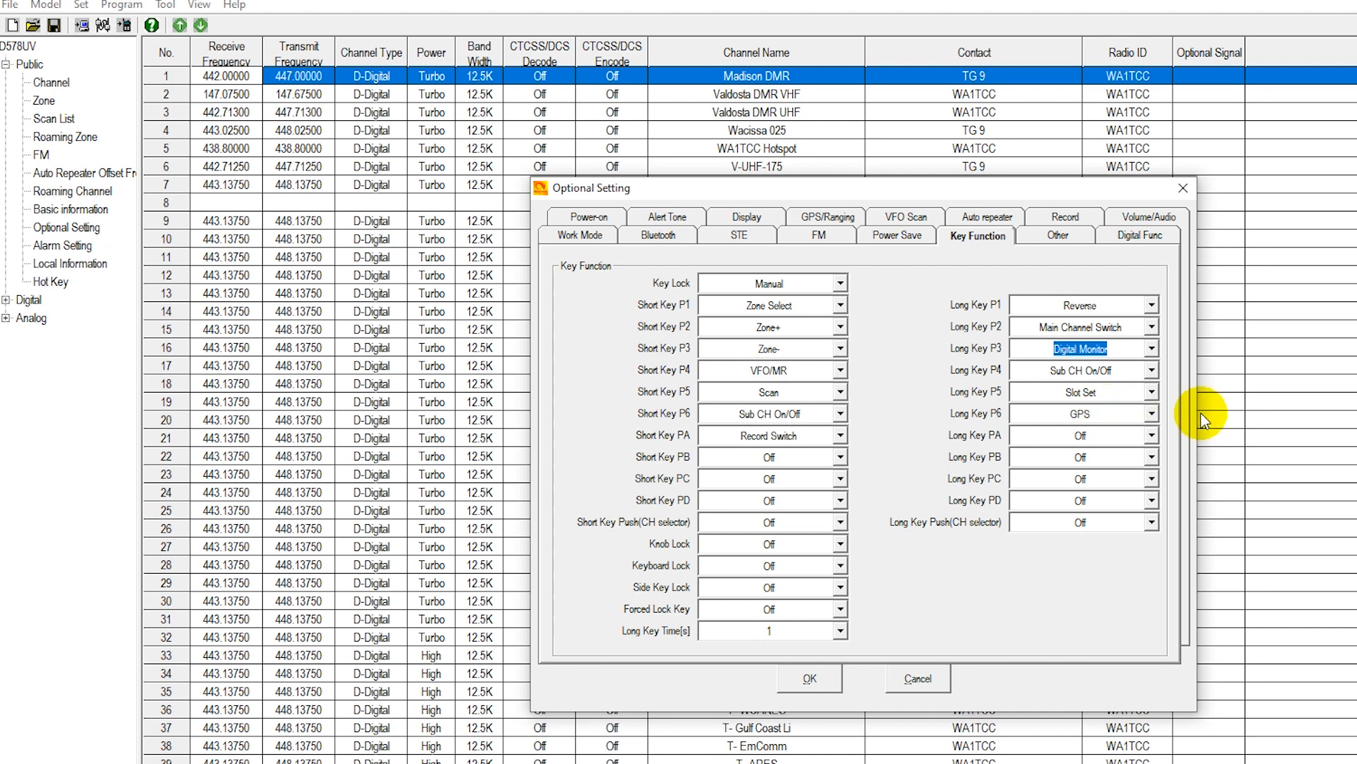
mouse_move(1021, 361)
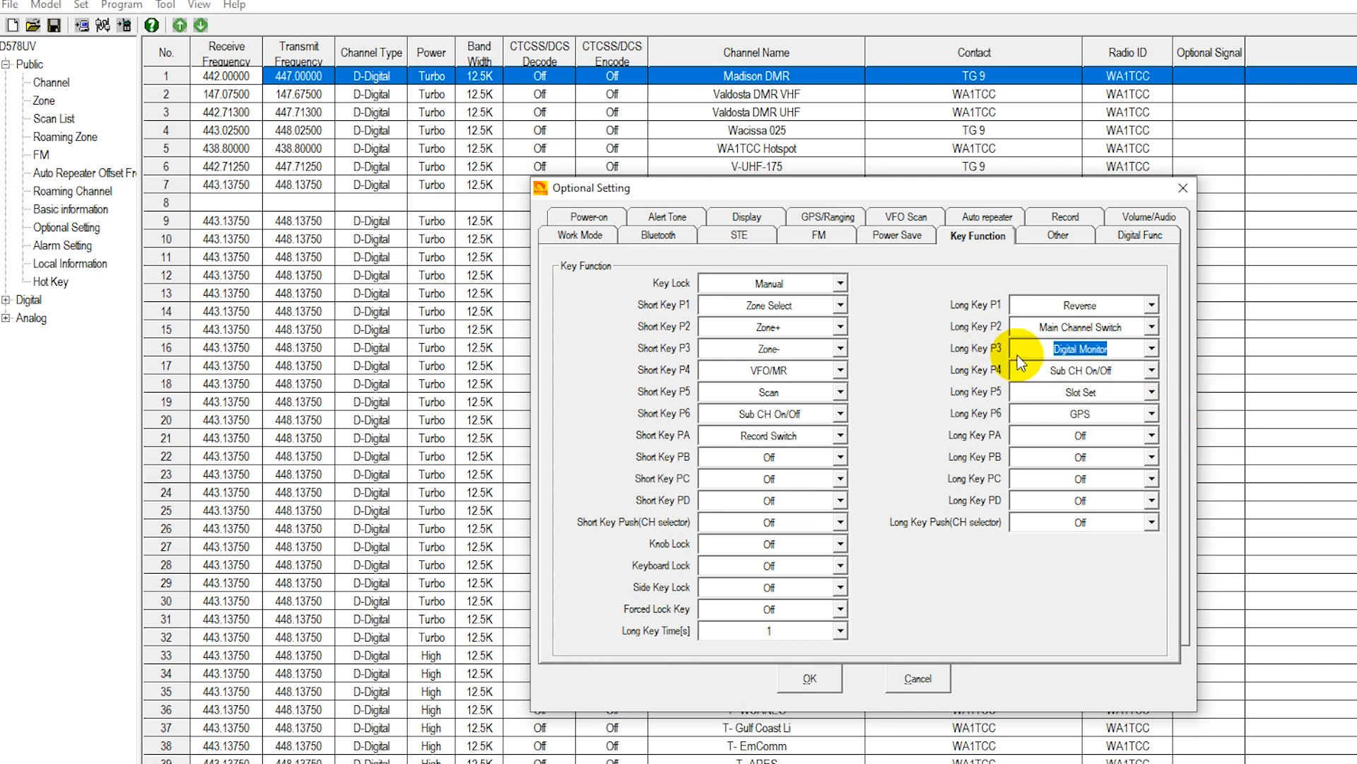